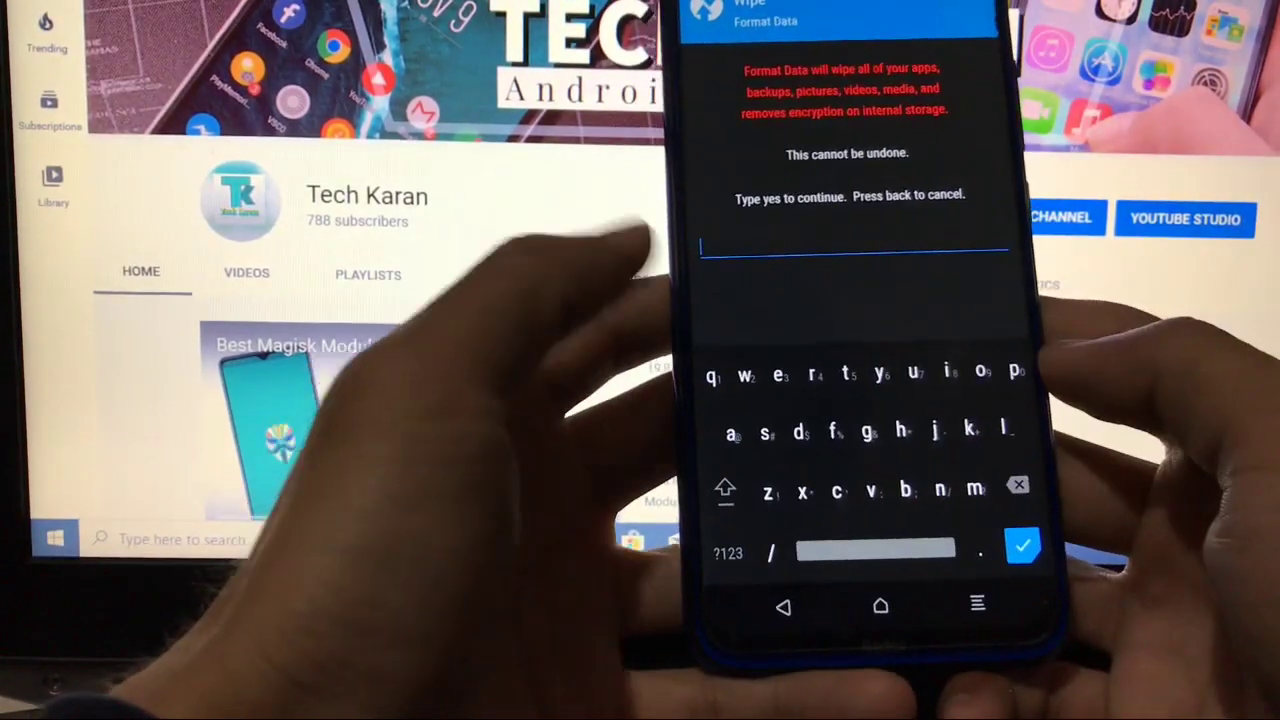
Step: Type 'yes' to confirm formatting the data partition
type("yes")
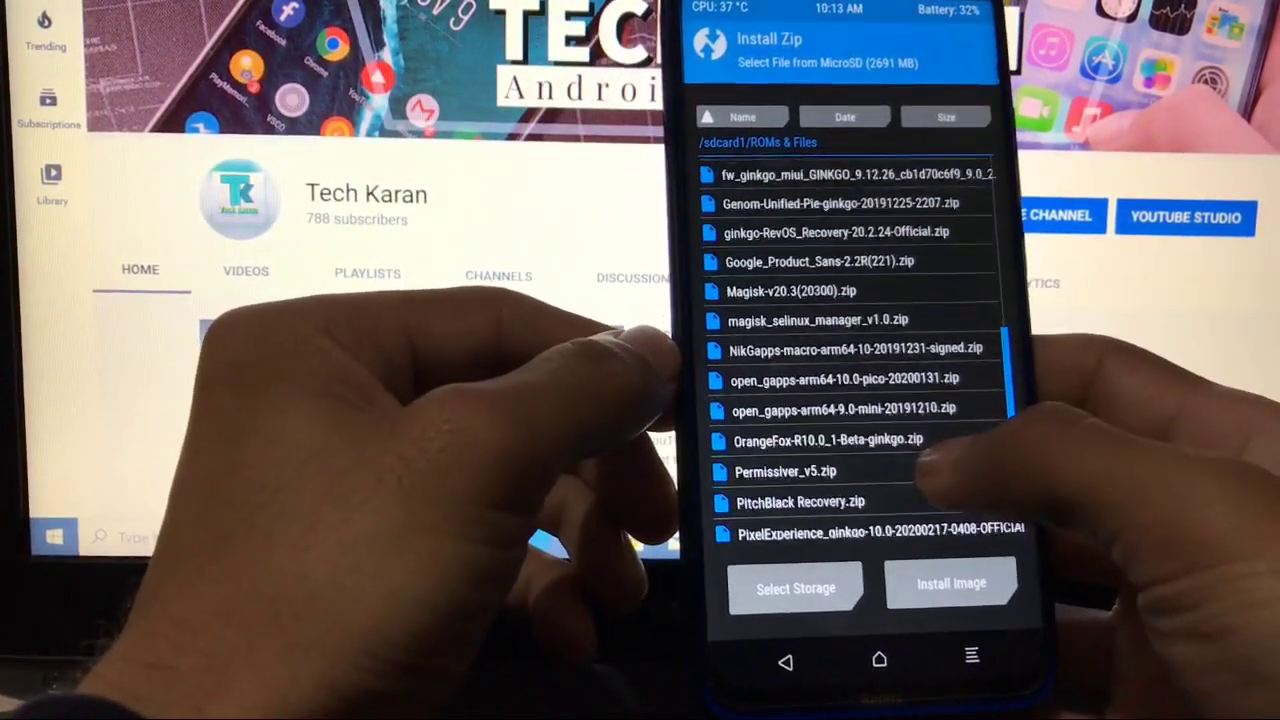
Step: Select Magisk-v20.3(20300).zip in /sdcard1/ROMs & Files to queue it for flashing
left_click(792, 291)
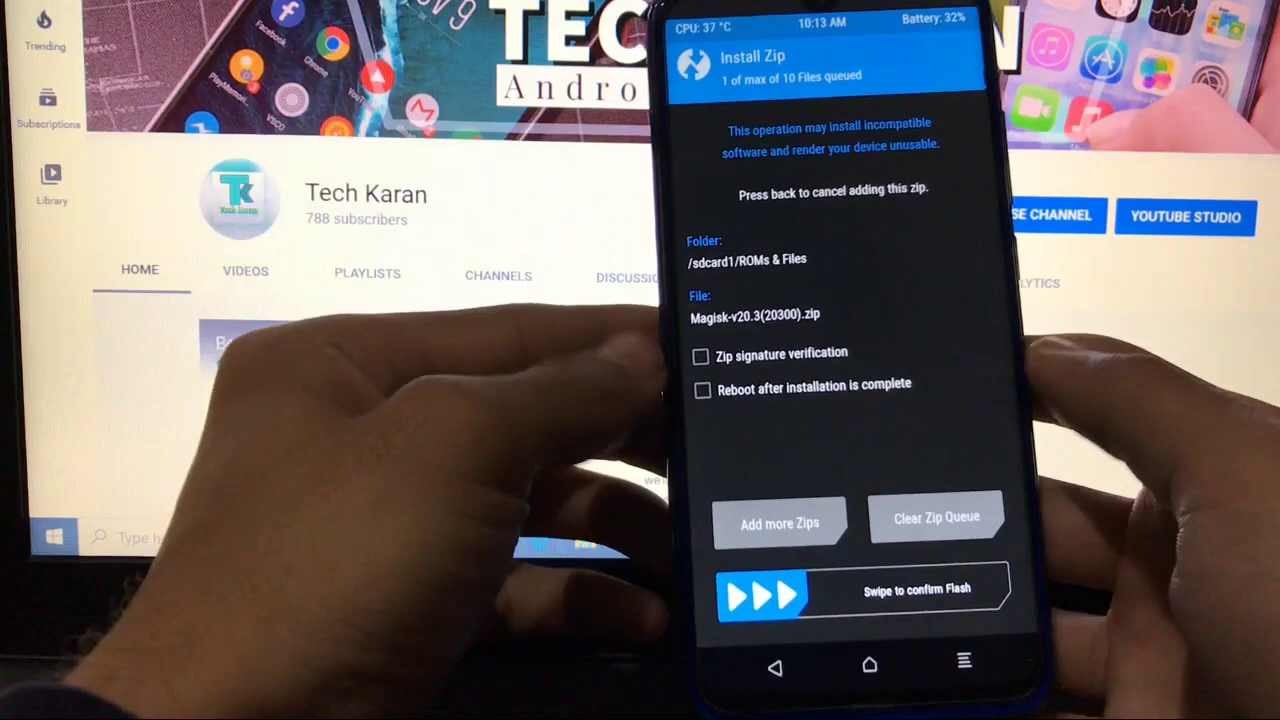